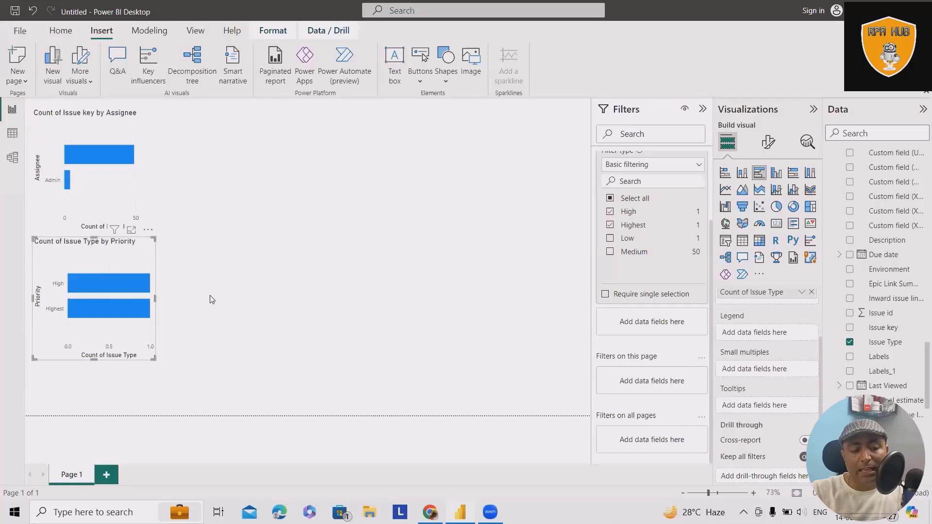
pyautogui.moveTo(101, 367)
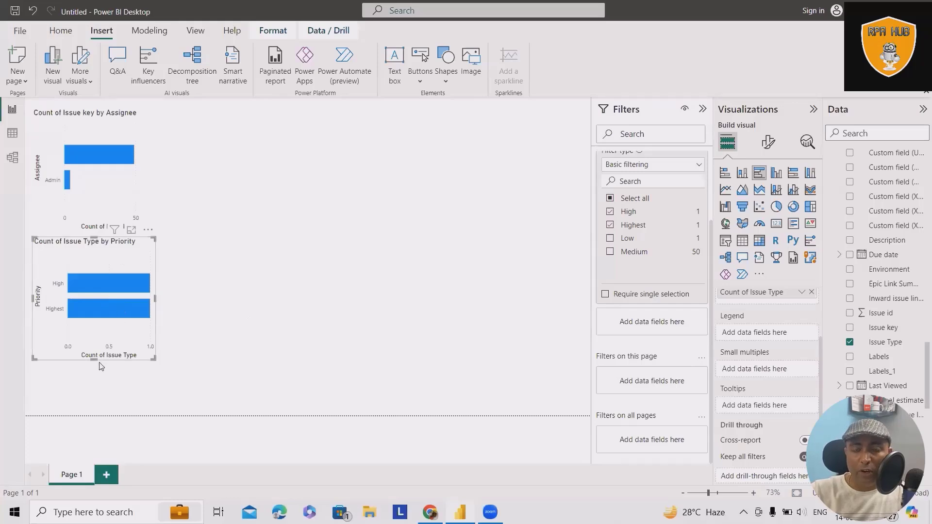
pyautogui.moveTo(106, 361)
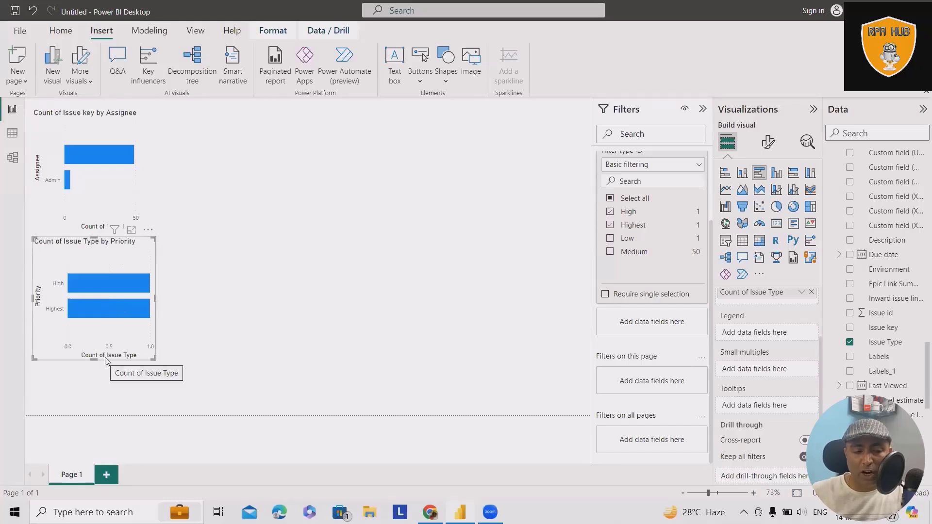
pyautogui.moveTo(387, 242)
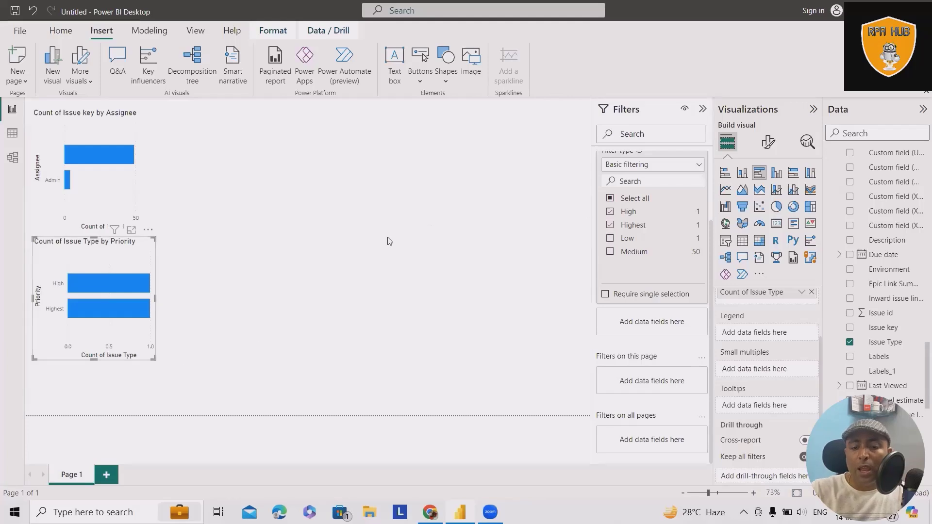
# Select all priorities in the Priority filter so Low and Medium reappear in the chart
pyautogui.click(610, 238)
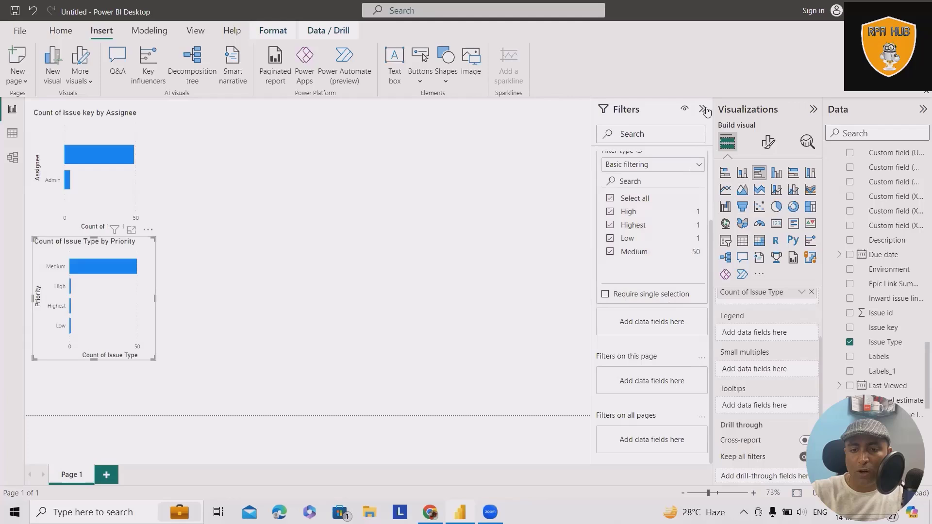
# Collapse the Filters pane so both bar charts get more room on the page
pyautogui.click(705, 110)
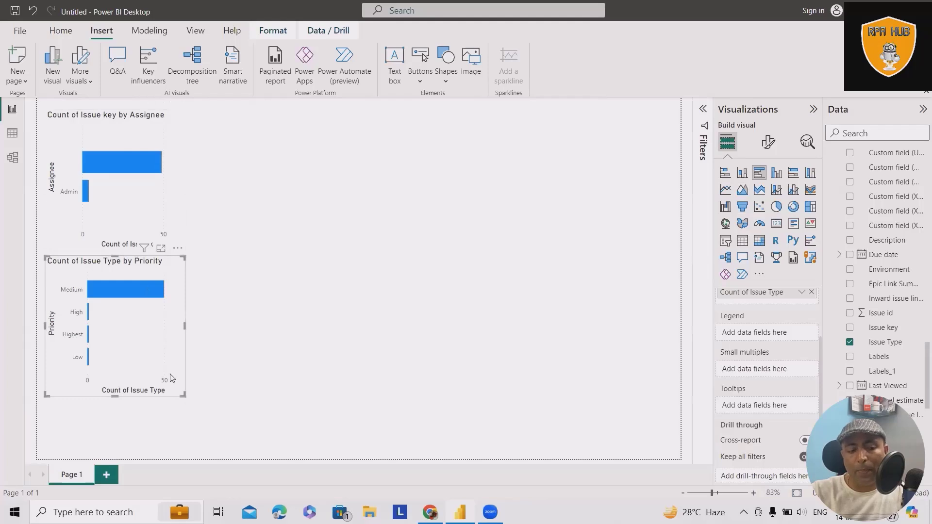
pyautogui.moveTo(85, 327)
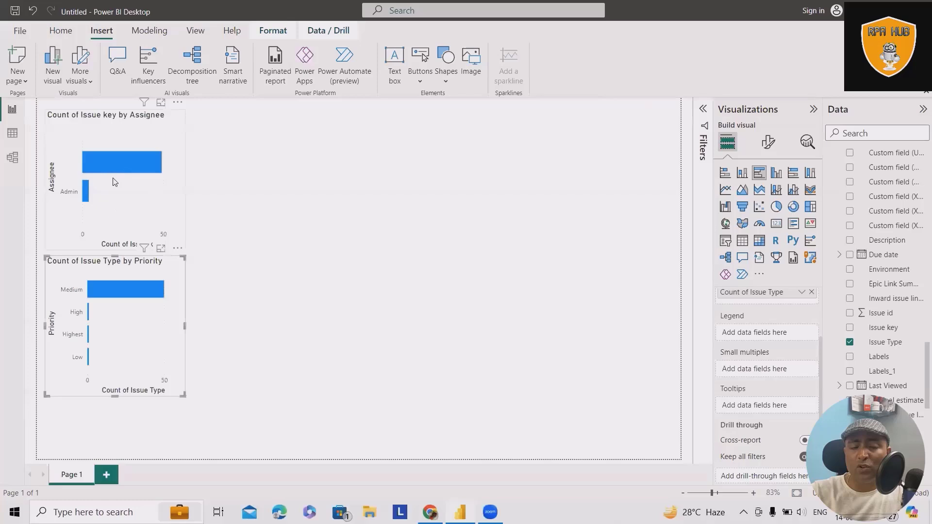
pyautogui.moveTo(151, 157)
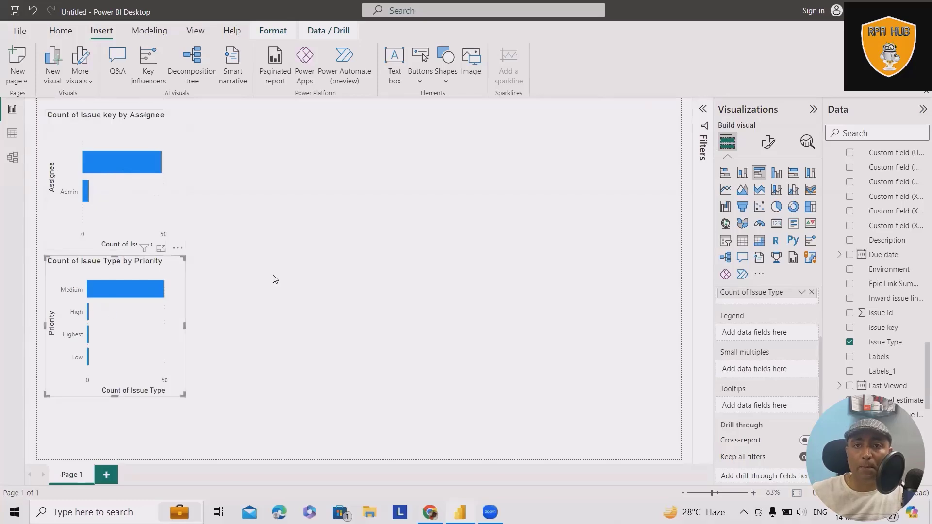
pyautogui.moveTo(191, 214)
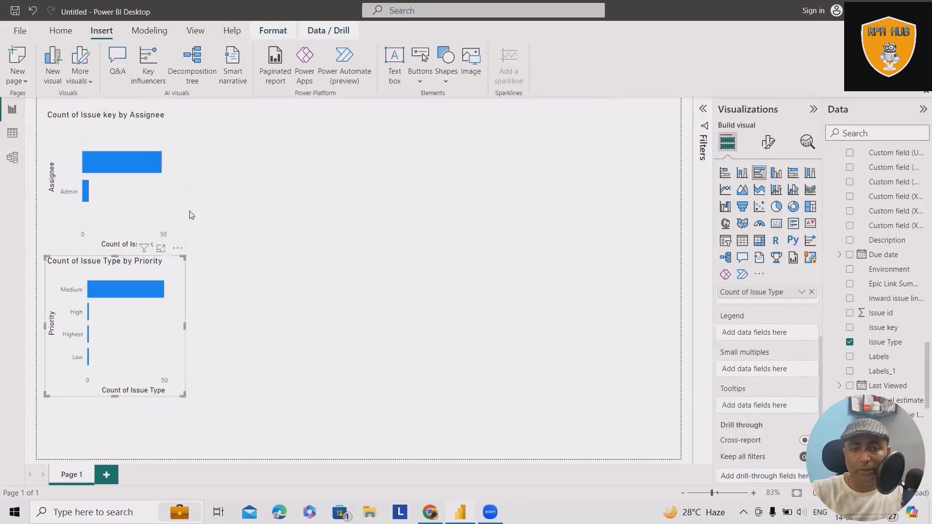
# Spotlight the Count of Issue Type by Priority chart so the Assignee chart fades
pyautogui.click(178, 249)
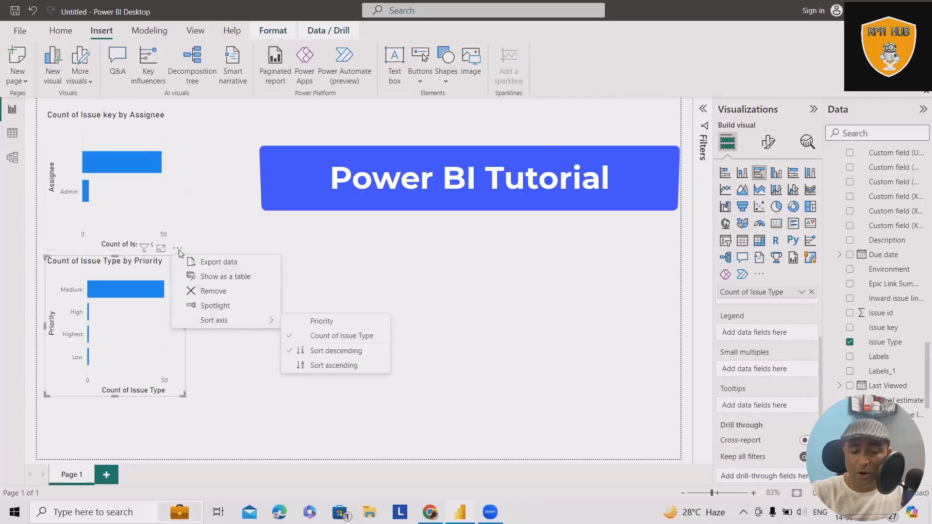
pyautogui.moveTo(215, 310)
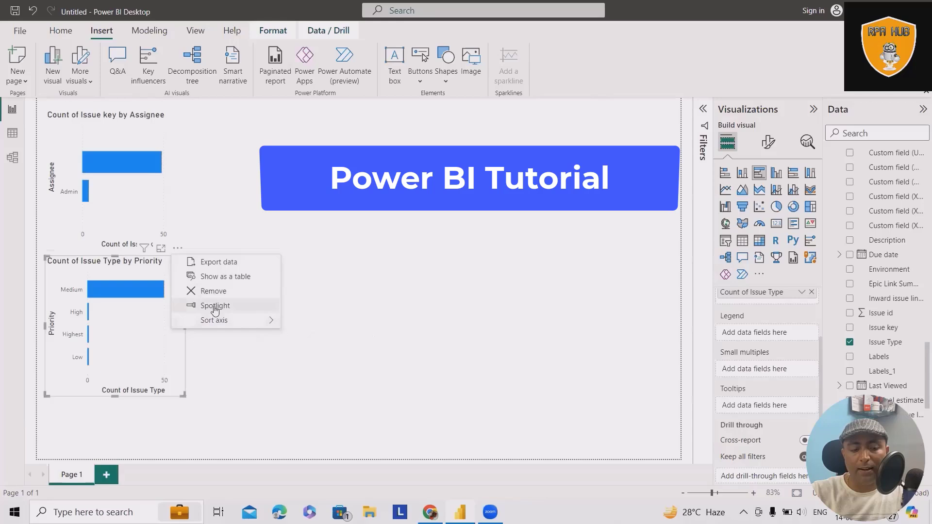
pyautogui.click(215, 305)
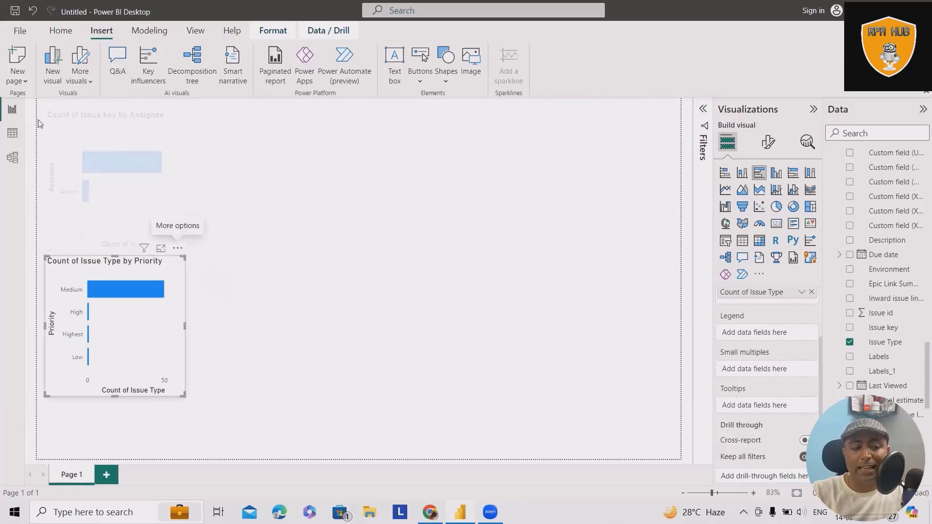
pyautogui.moveTo(129, 249)
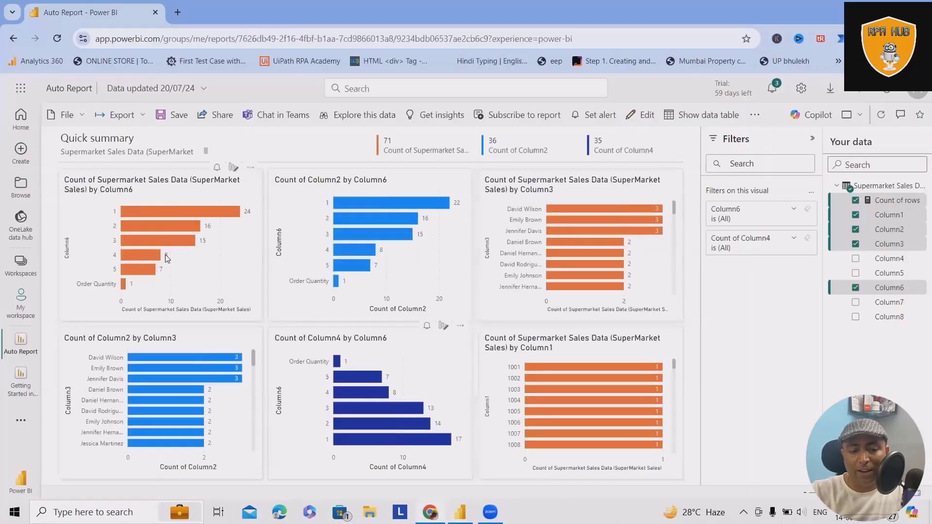
pyautogui.moveTo(357, 275)
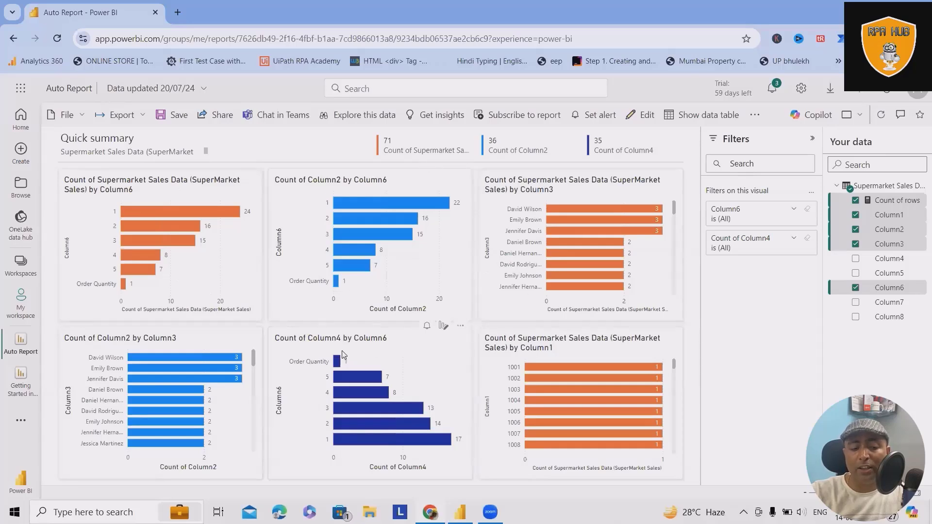
pyautogui.moveTo(380, 350)
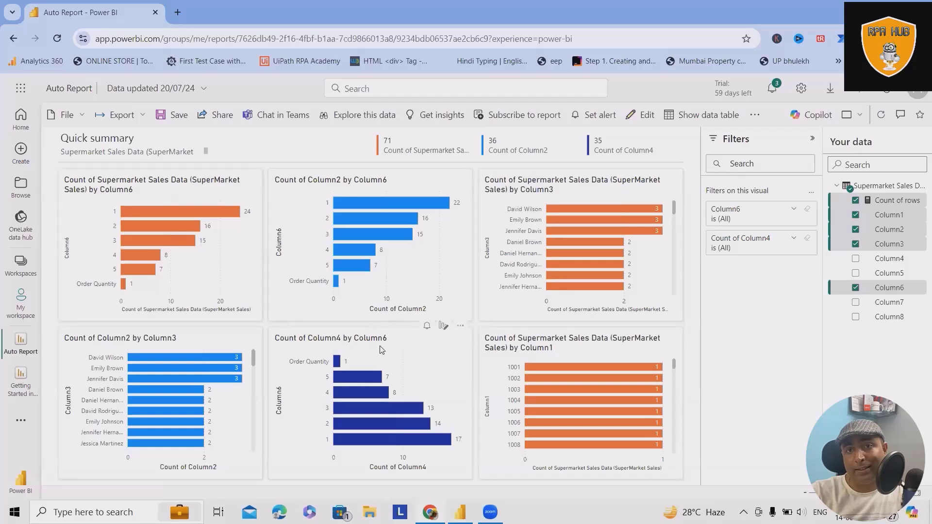
pyautogui.moveTo(458, 326)
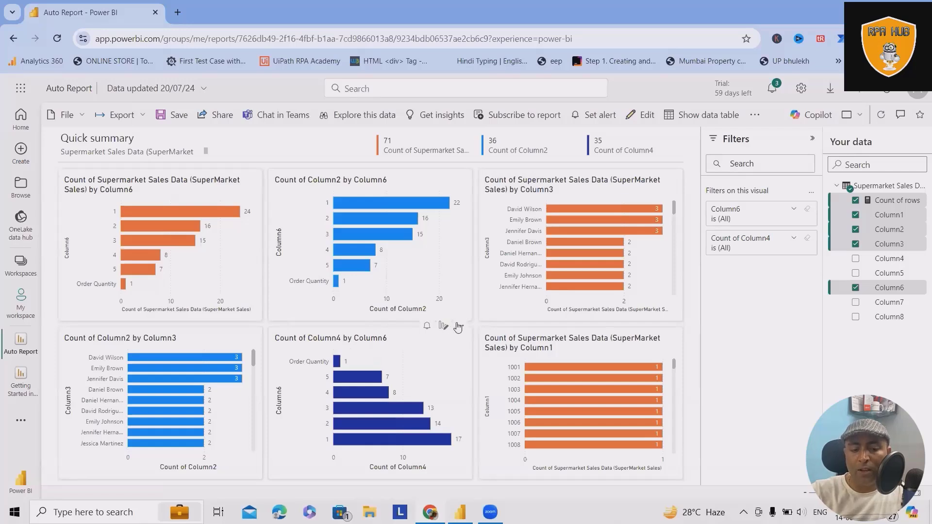
# Spotlight the Count of Column4 by Column6 chart in Power BI Service, fading the other five
pyautogui.click(460, 326)
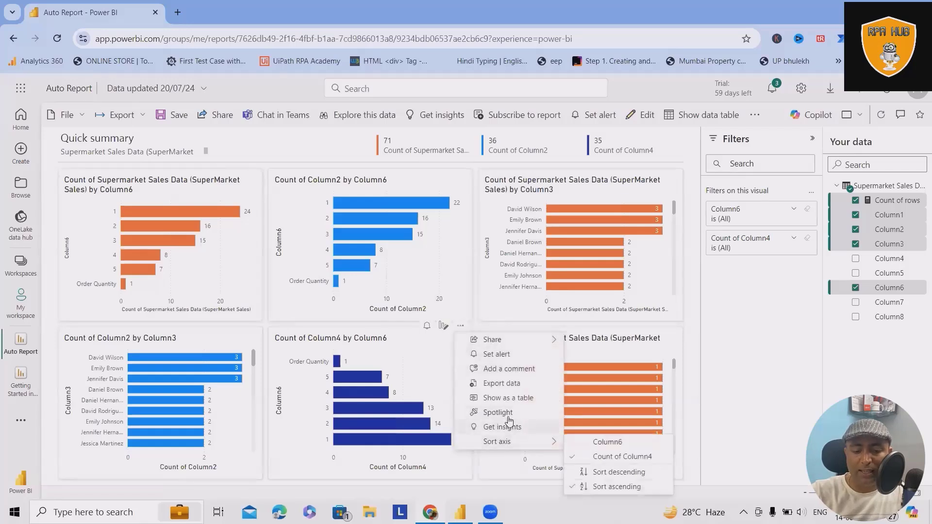
pyautogui.click(498, 413)
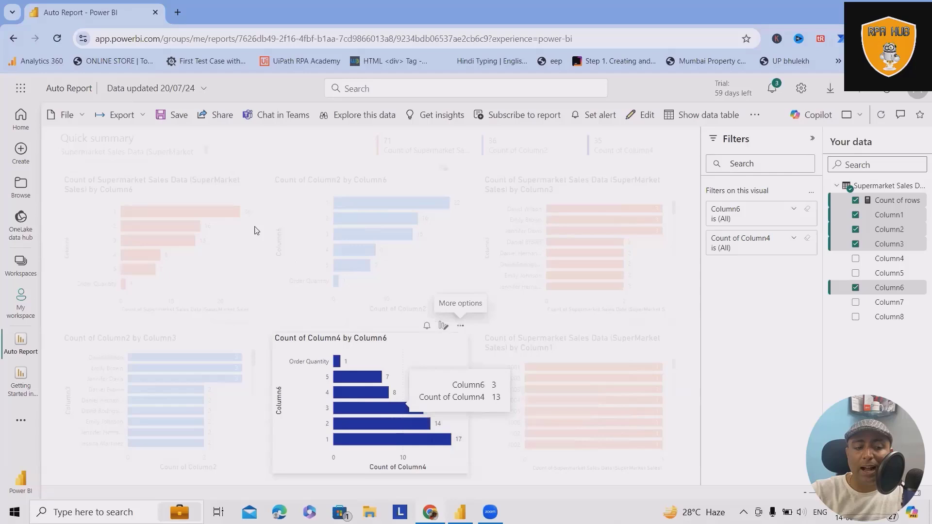
pyautogui.moveTo(288, 439)
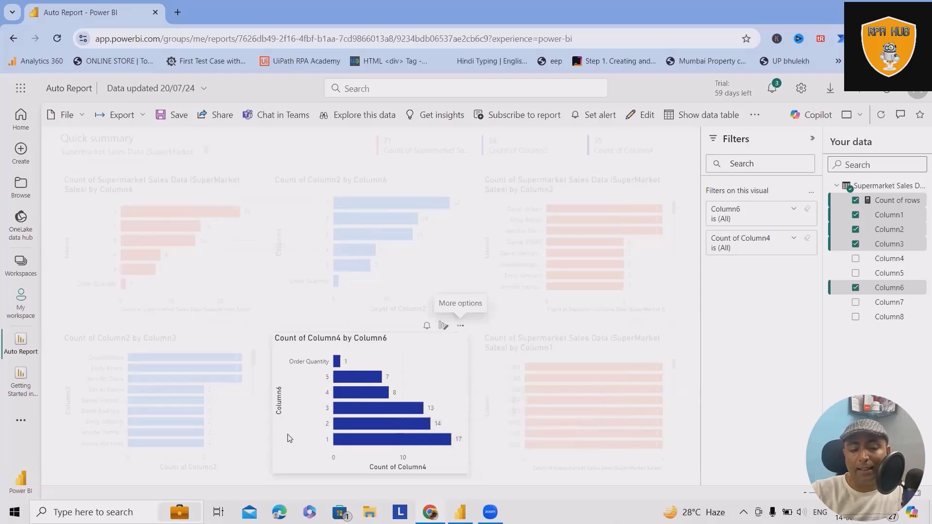
pyautogui.moveTo(344, 363)
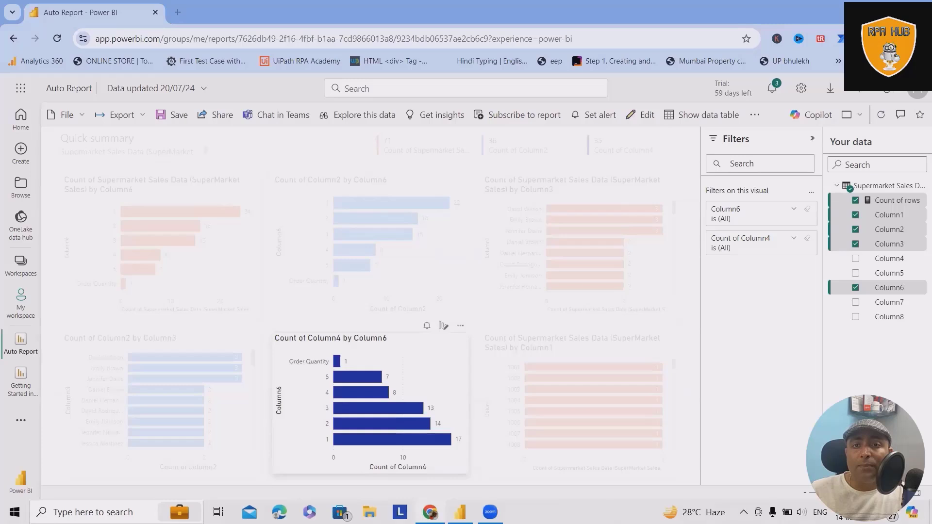
pyautogui.moveTo(353, 325)
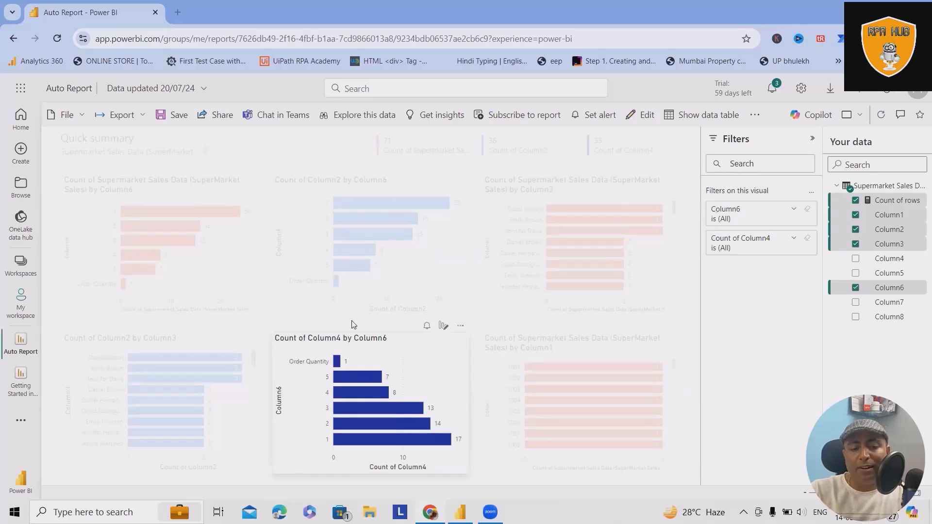